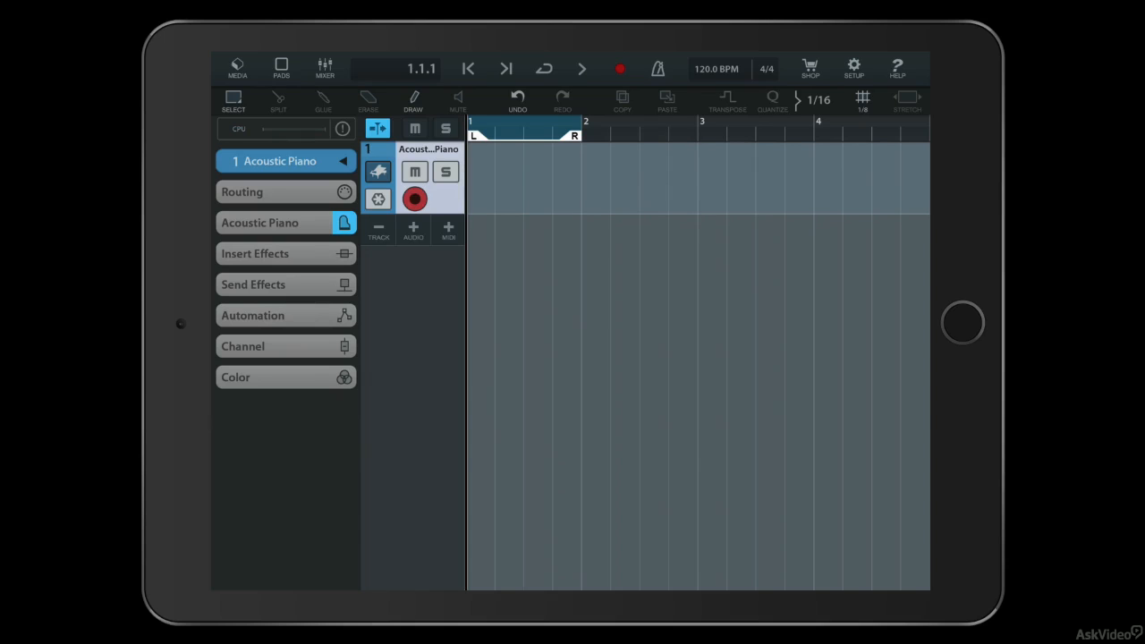
Lower the tempo from 120.0 to 100.0 BPM in the Tempo popup, keeping 4/4
left_click(716, 68)
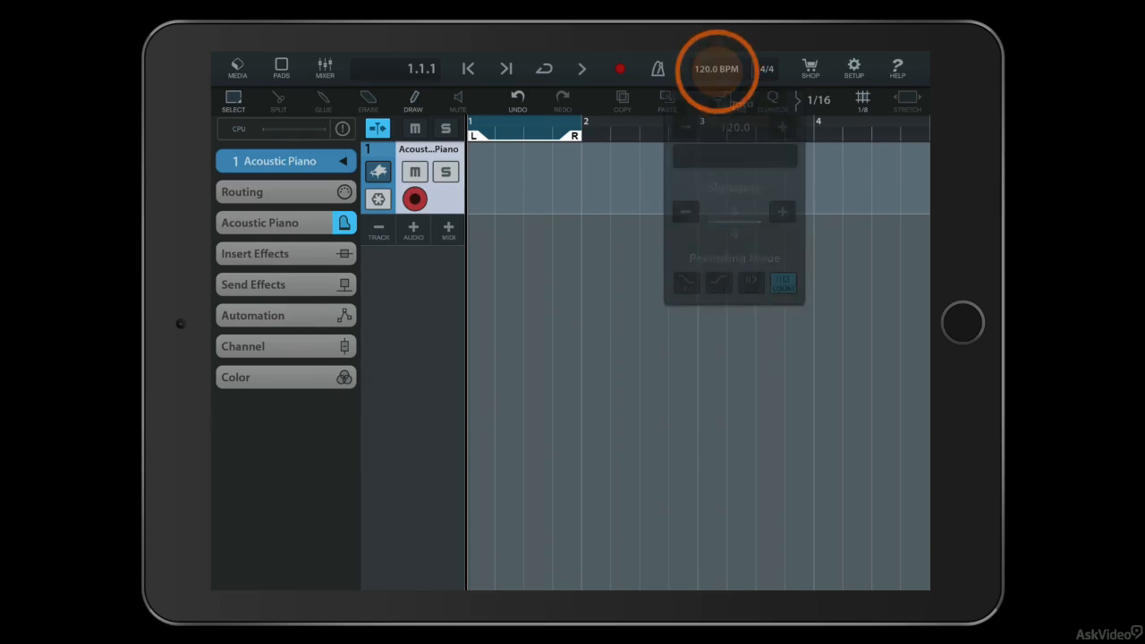
left_click(716, 68)
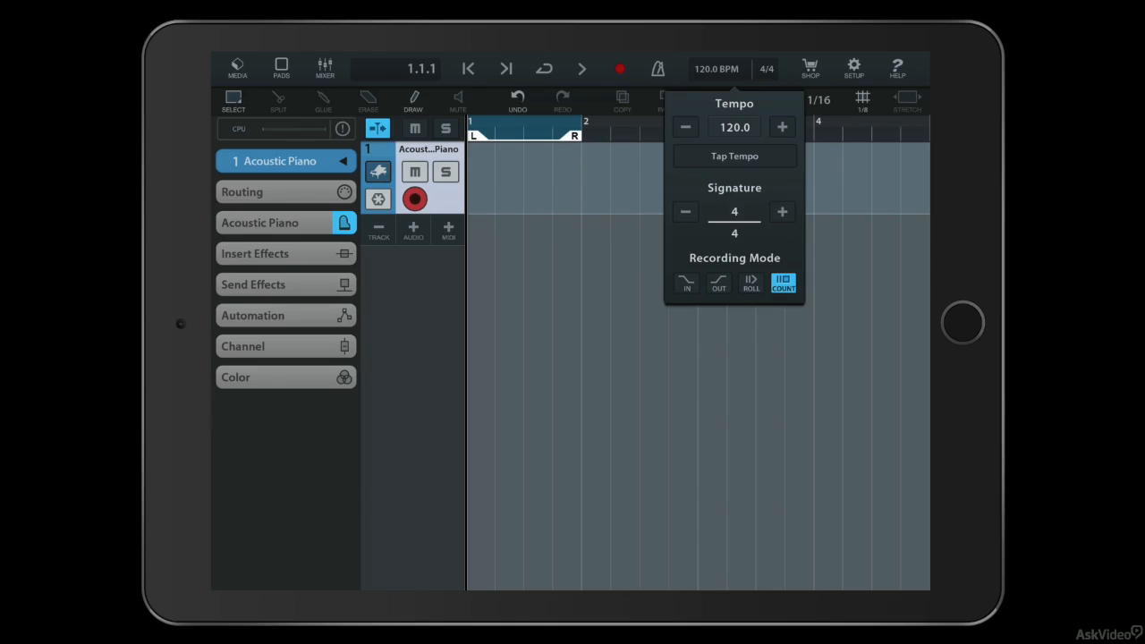
left_click(734, 156)
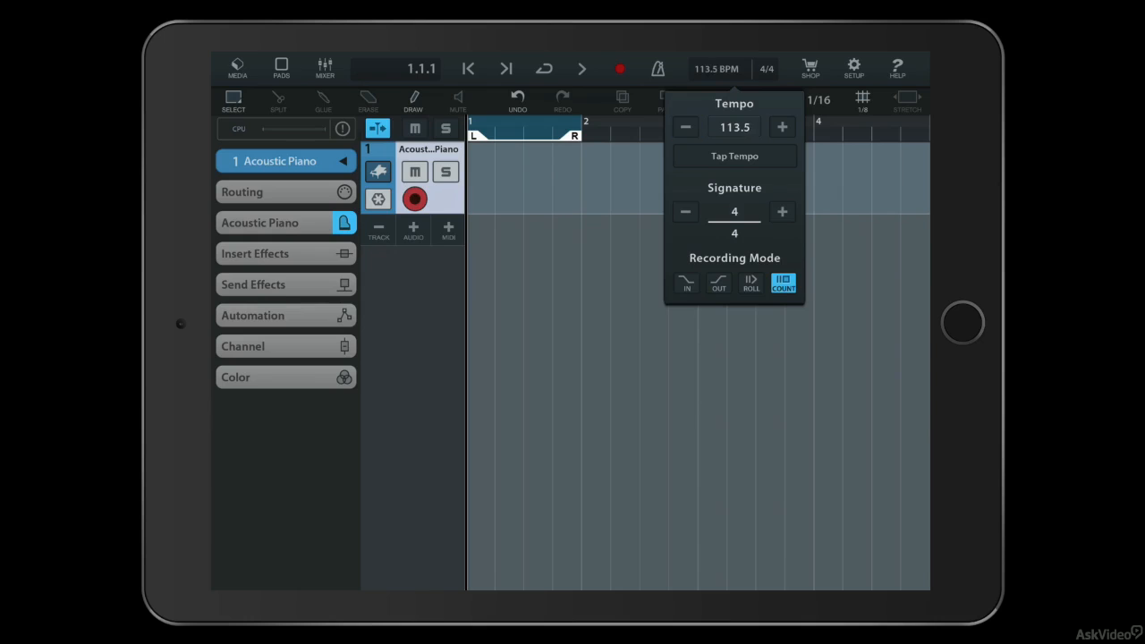
left_click(685, 127)
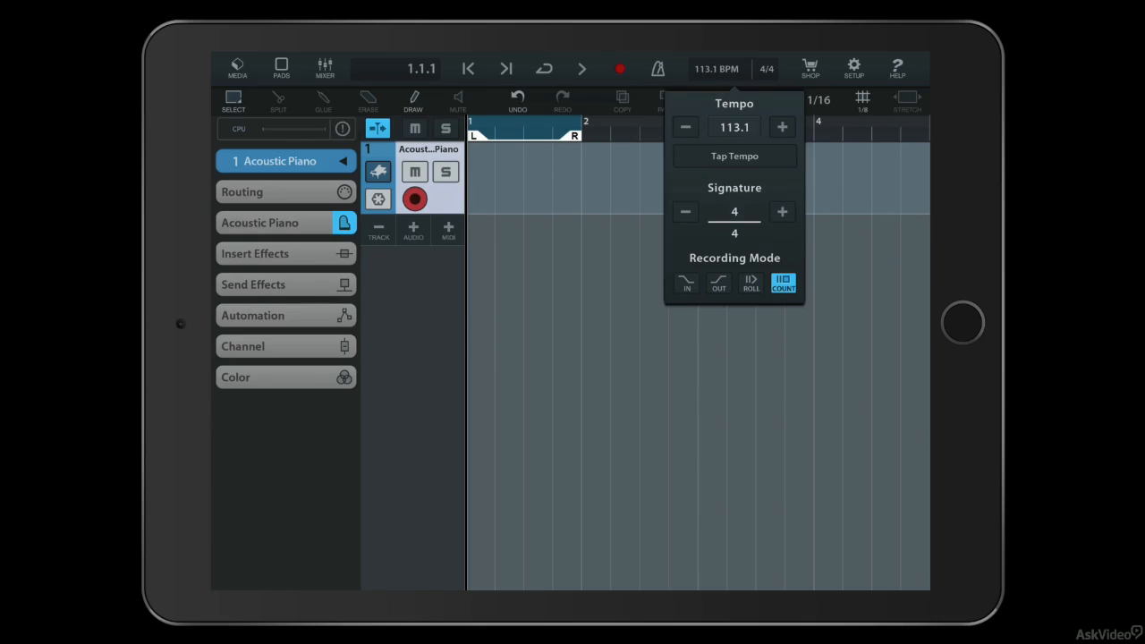
left_click(685, 125)
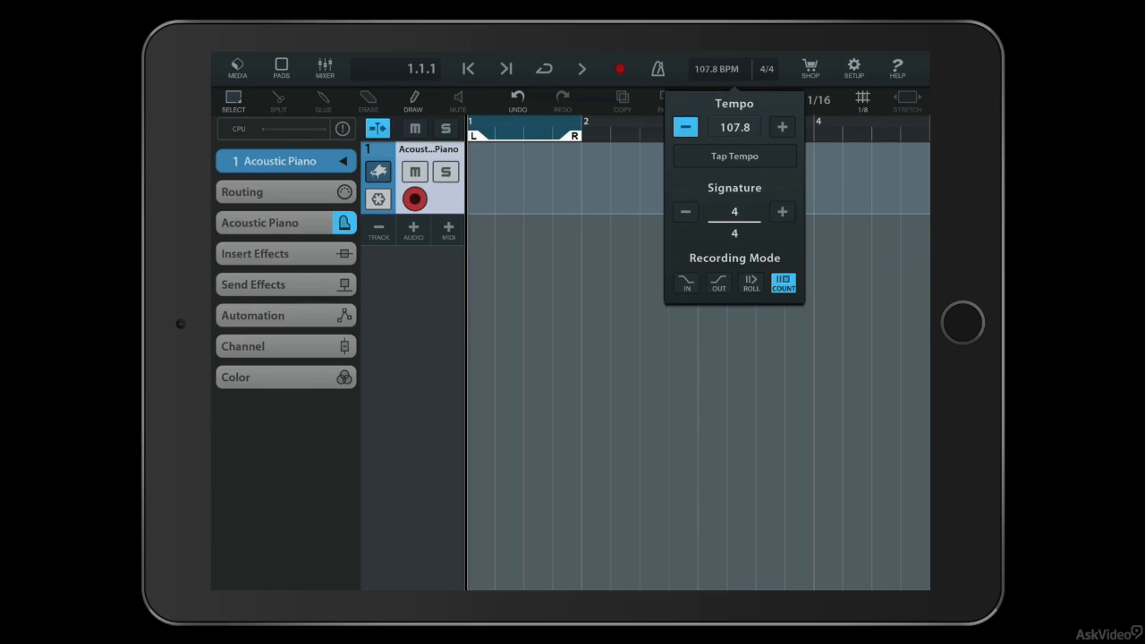
left_click(686, 127)
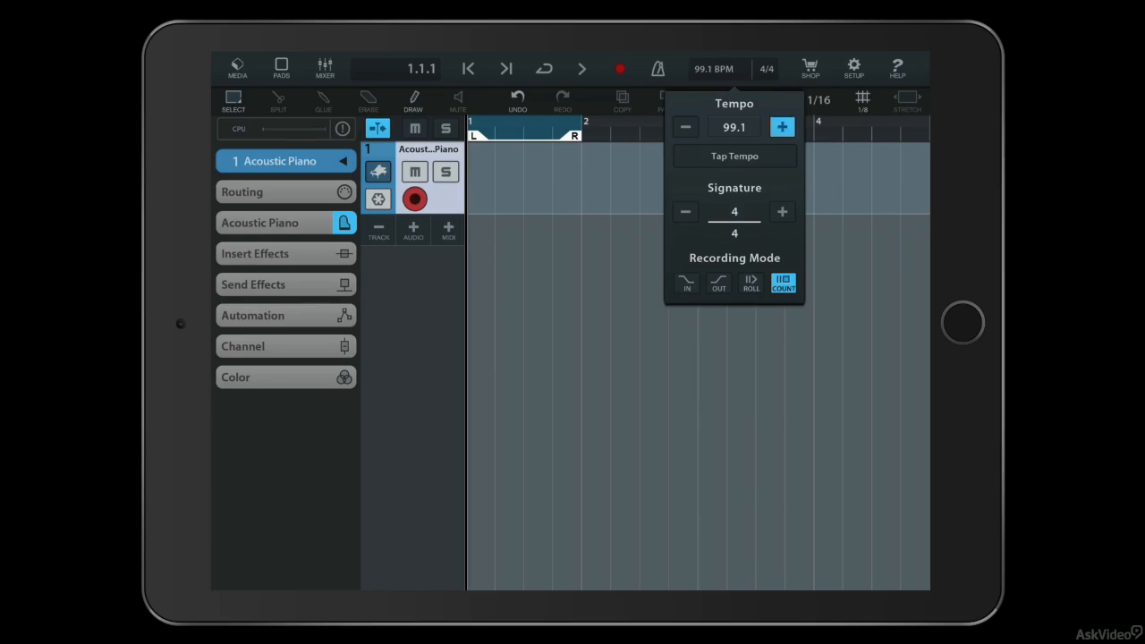
left_click(780, 127)
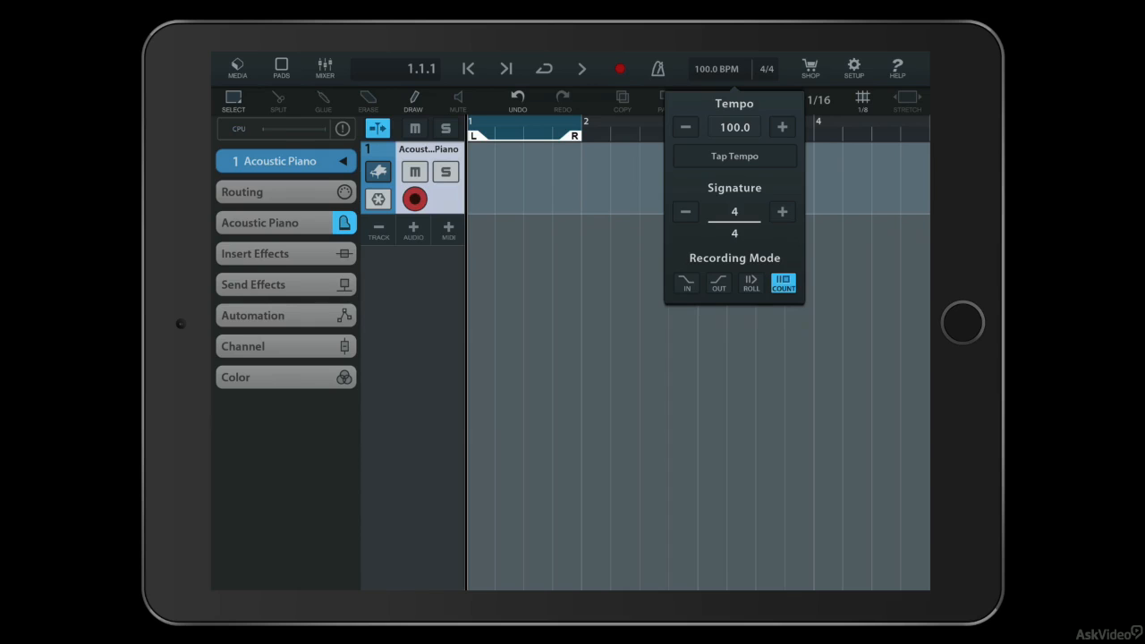
left_click(686, 211)
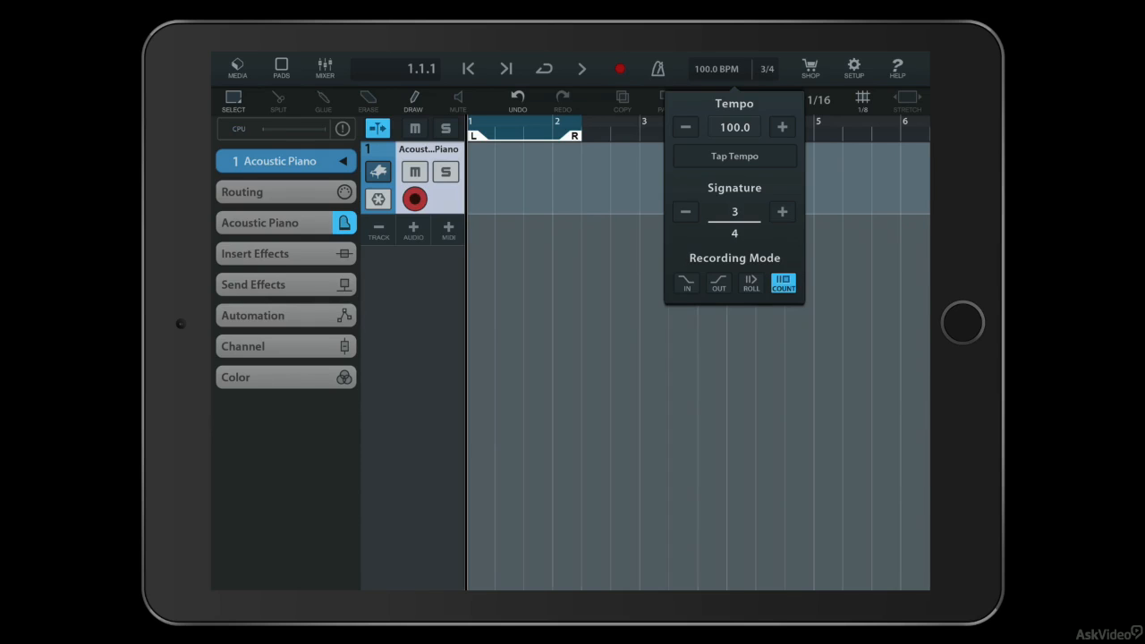
left_click(782, 211)
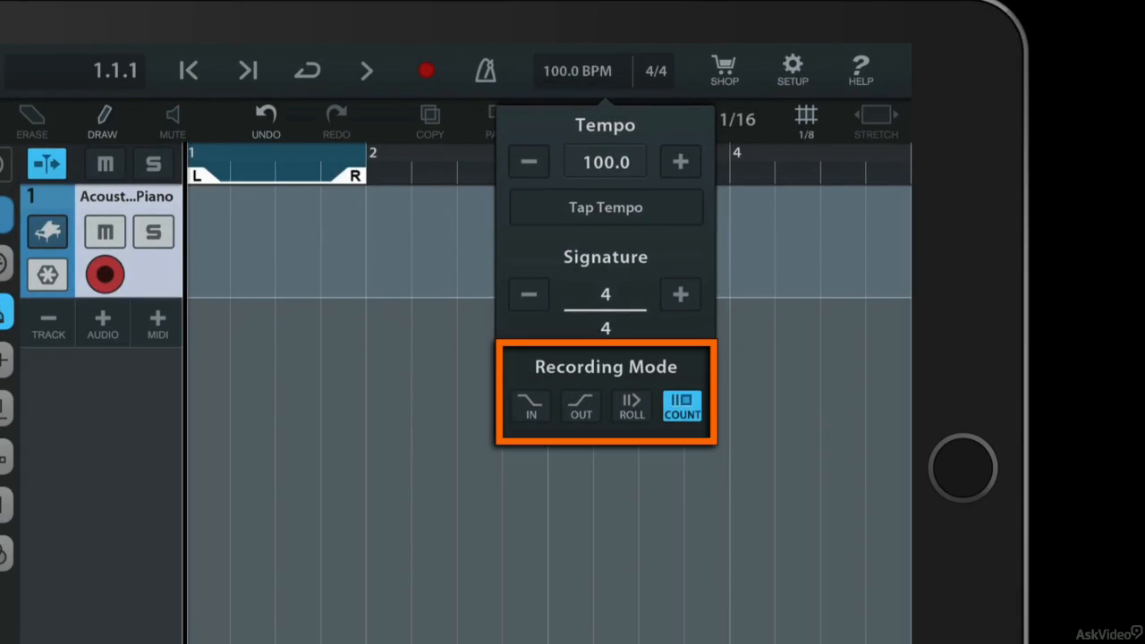
left_click(529, 405)
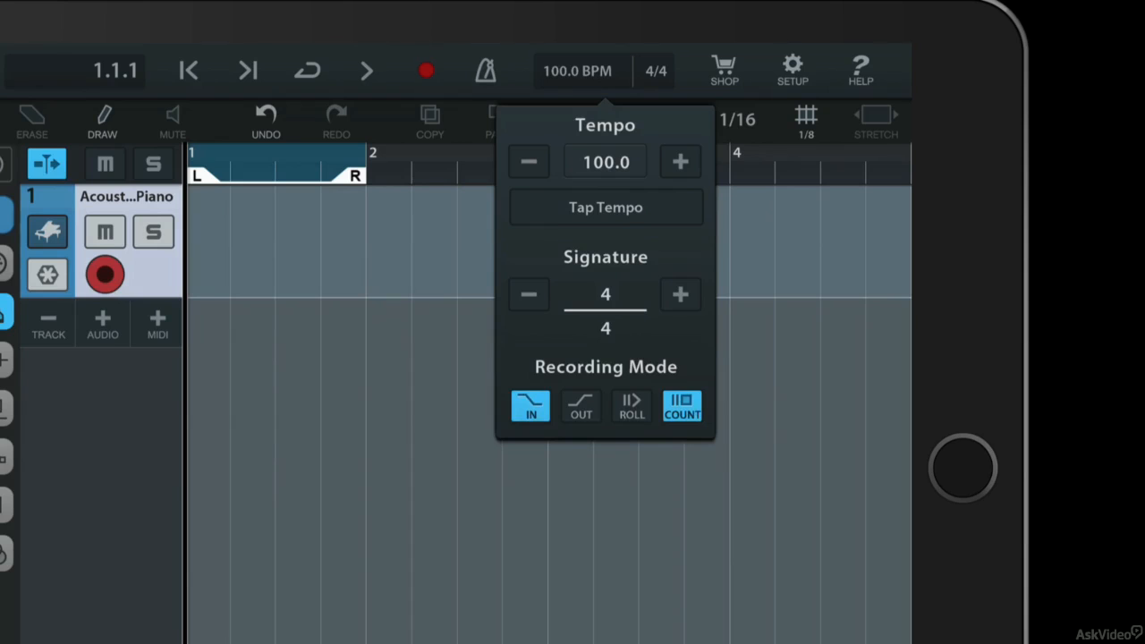
left_click(580, 406)
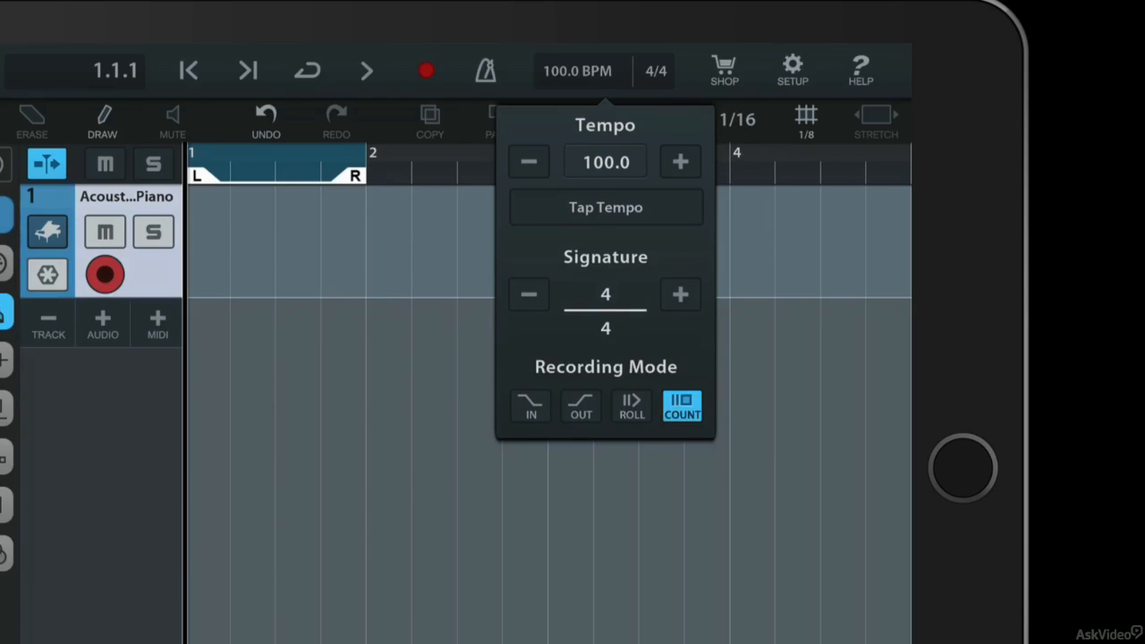
left_click(632, 404)
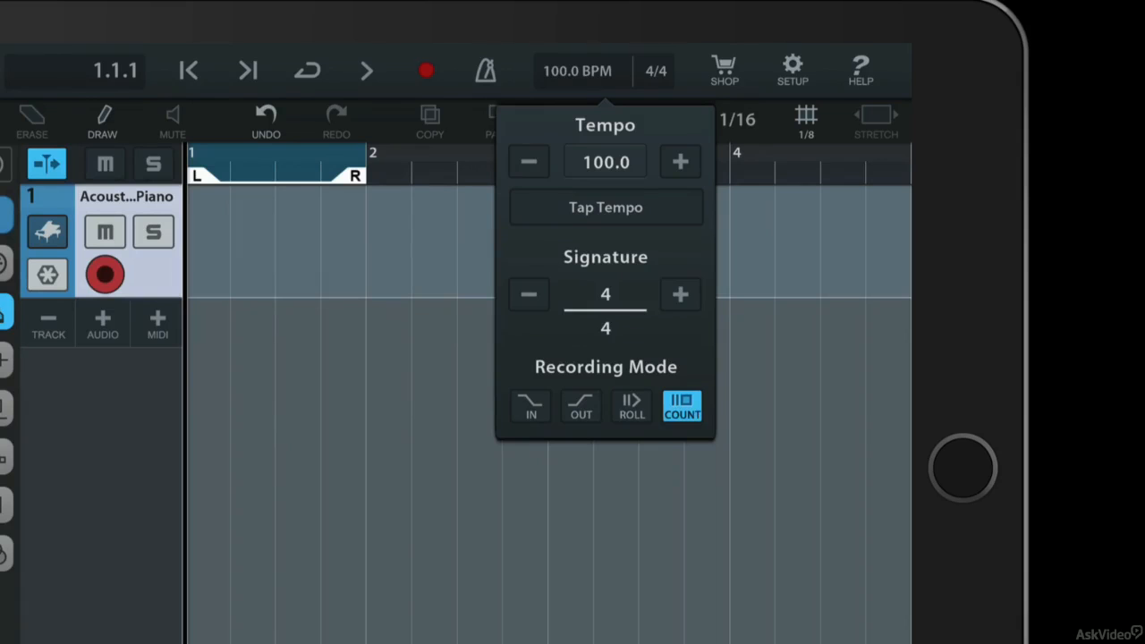
left_click(576, 72)
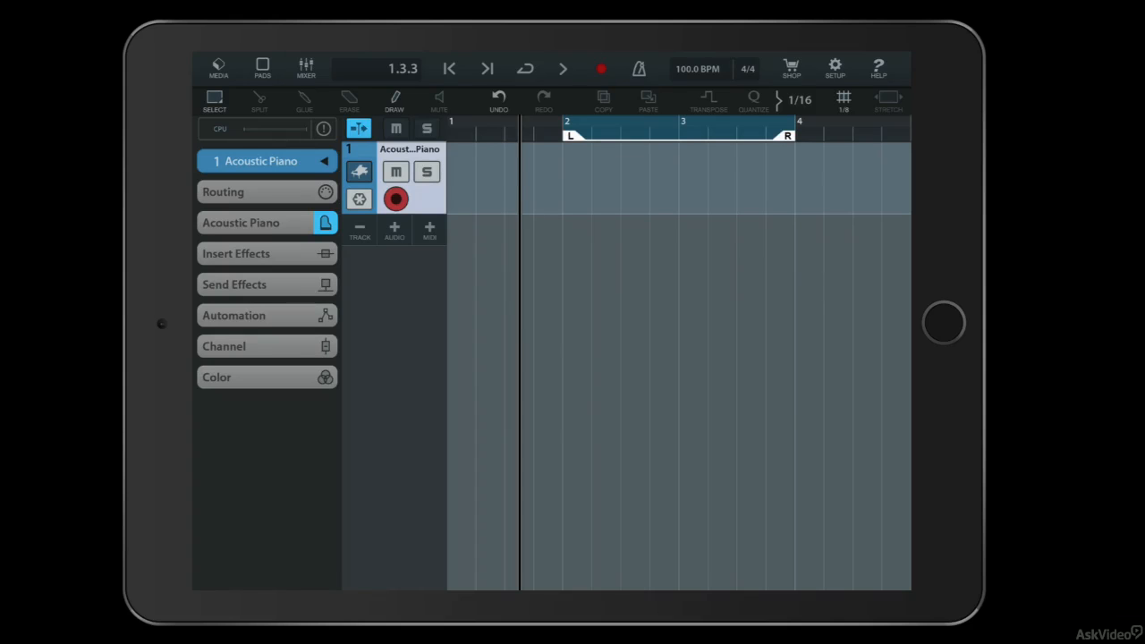
Show the snap grid resolution choices, currently on 1/8
left_click(843, 98)
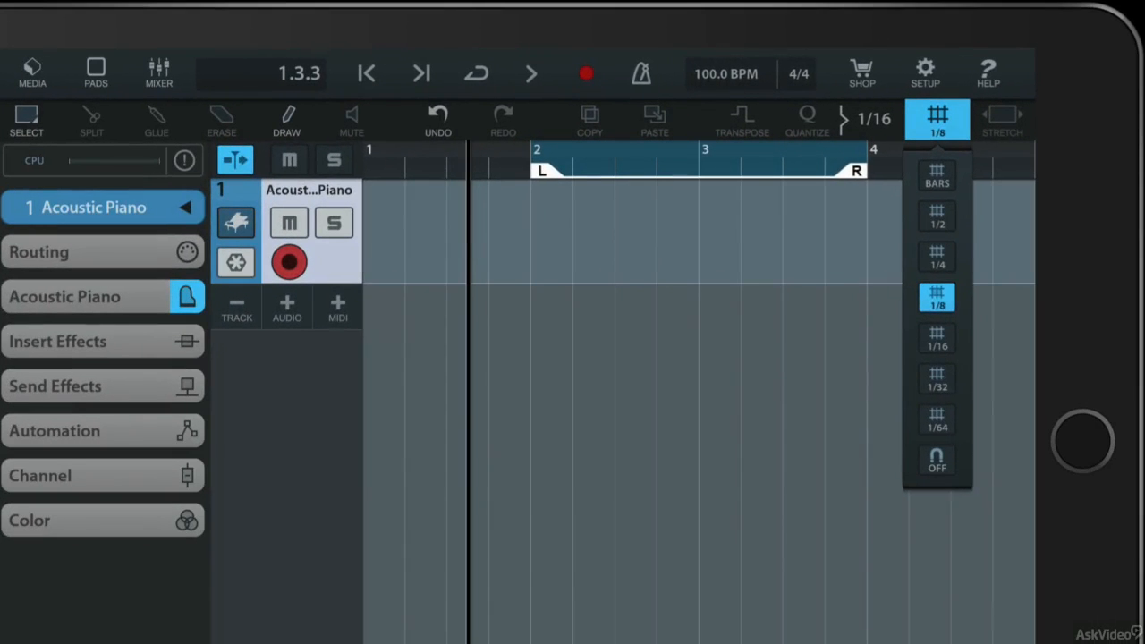
Try snap at bars, 1/4 and off, then leave it on whole bars
left_click(938, 175)
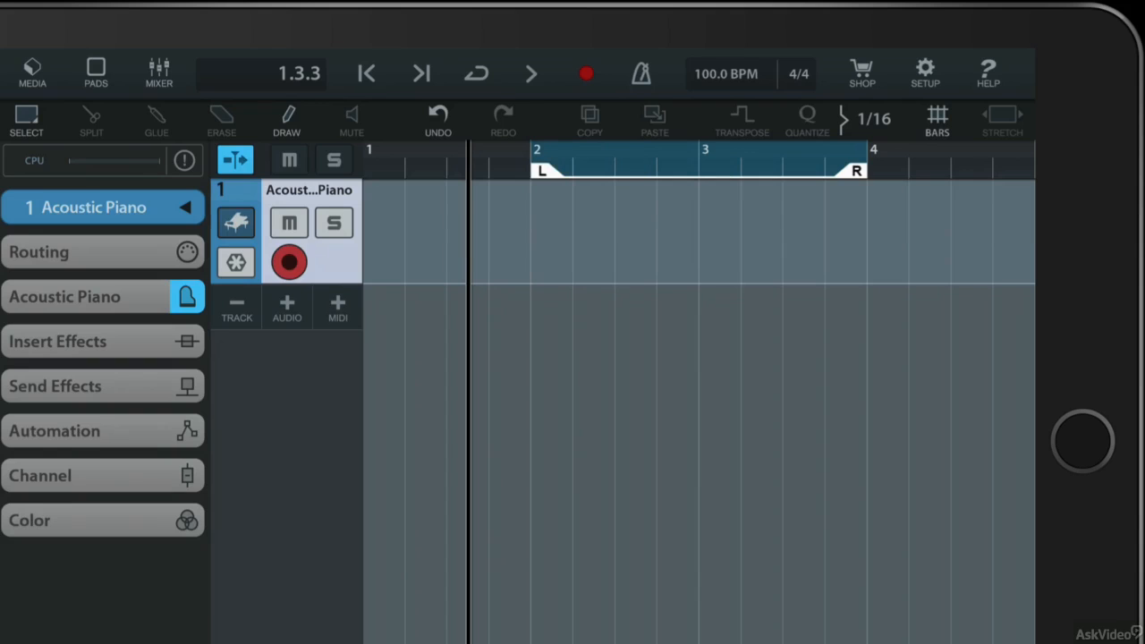
left_click(938, 121)
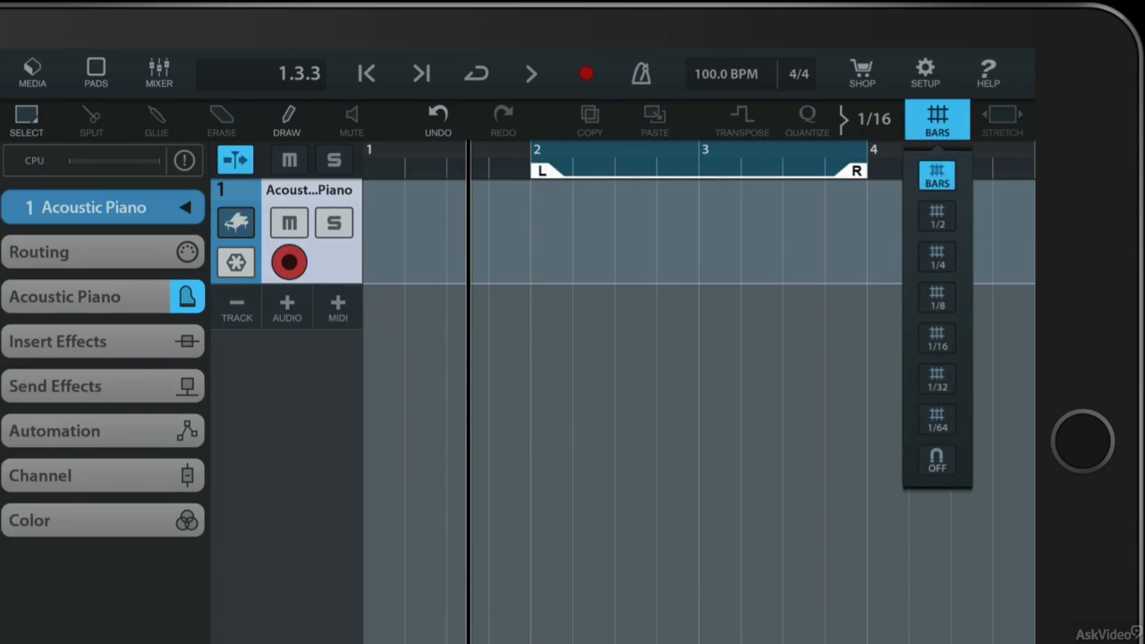
left_click(938, 257)
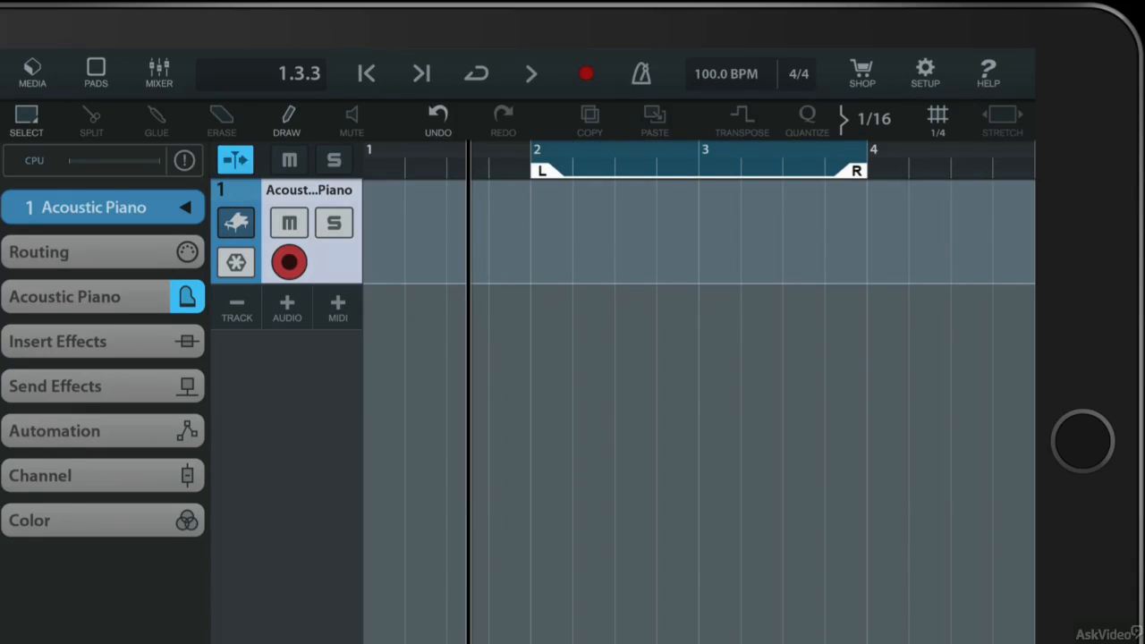
left_click(938, 118)
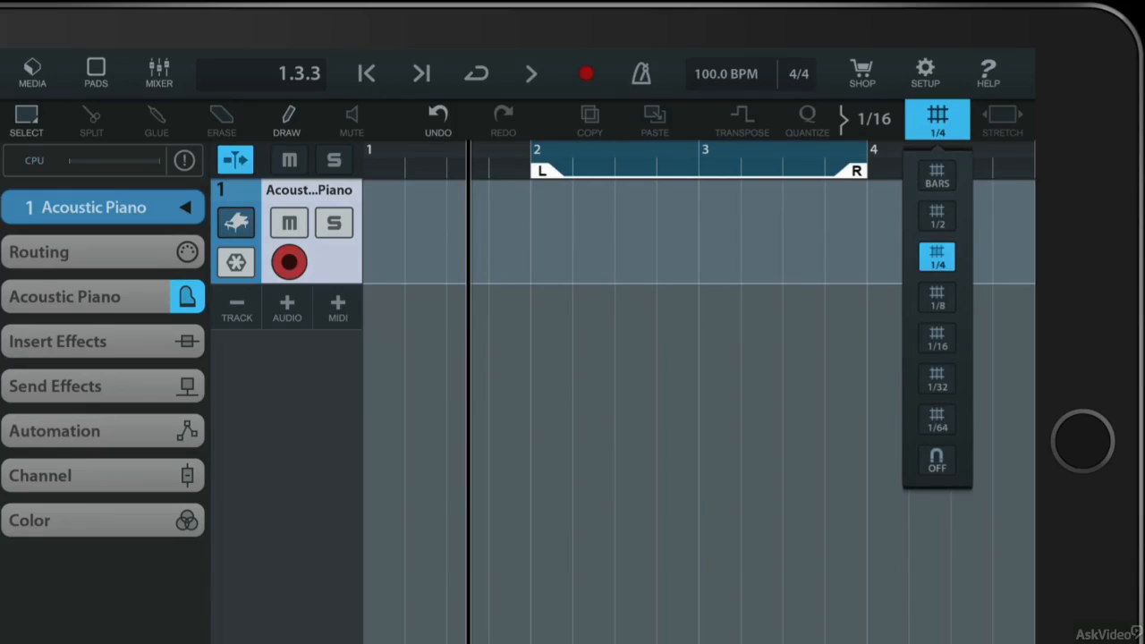
left_click(938, 462)
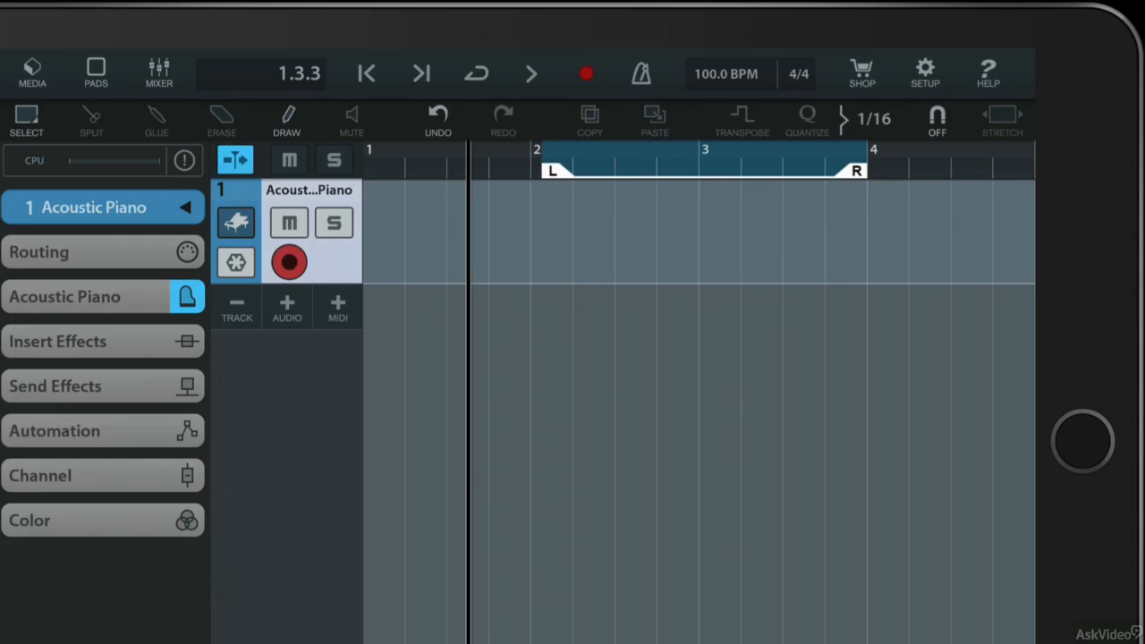
left_click(938, 118)
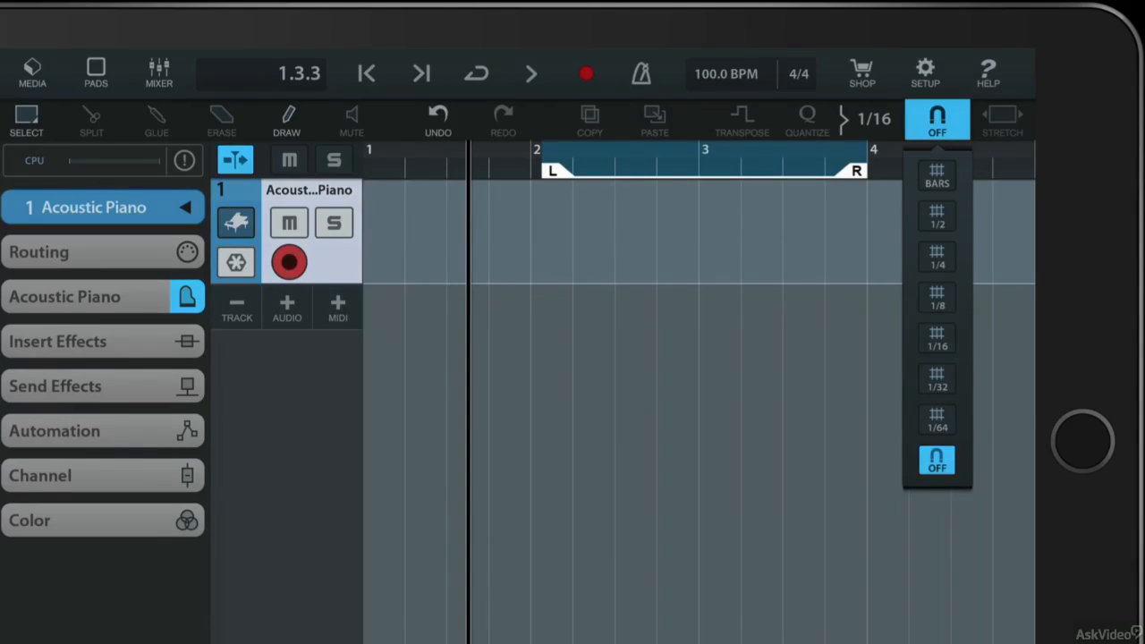
left_click(938, 175)
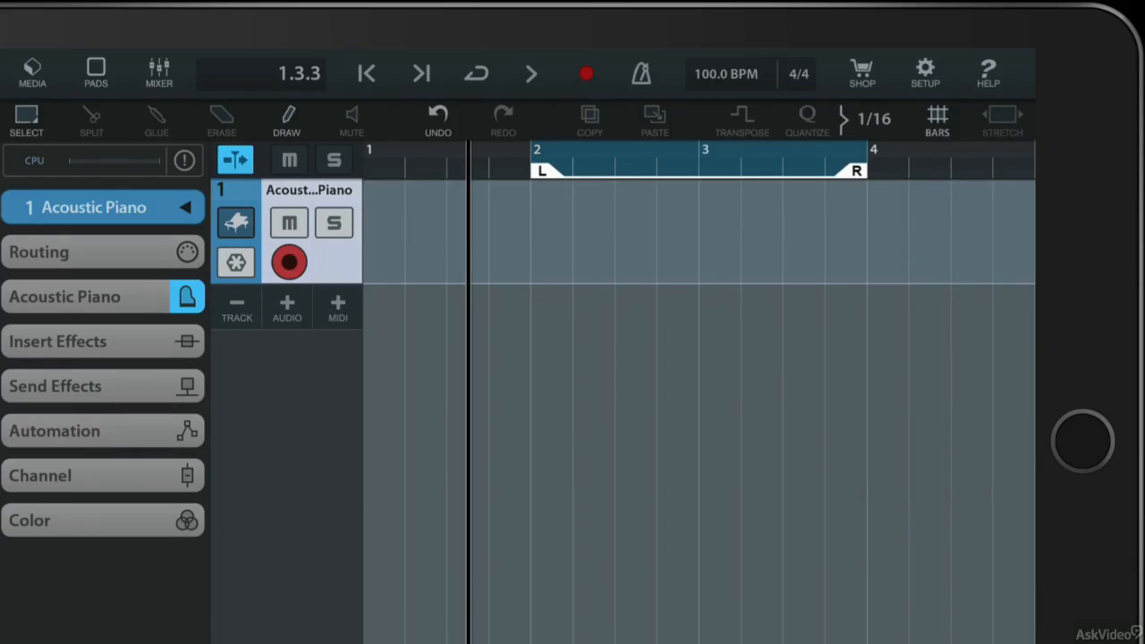
left_click(367, 73)
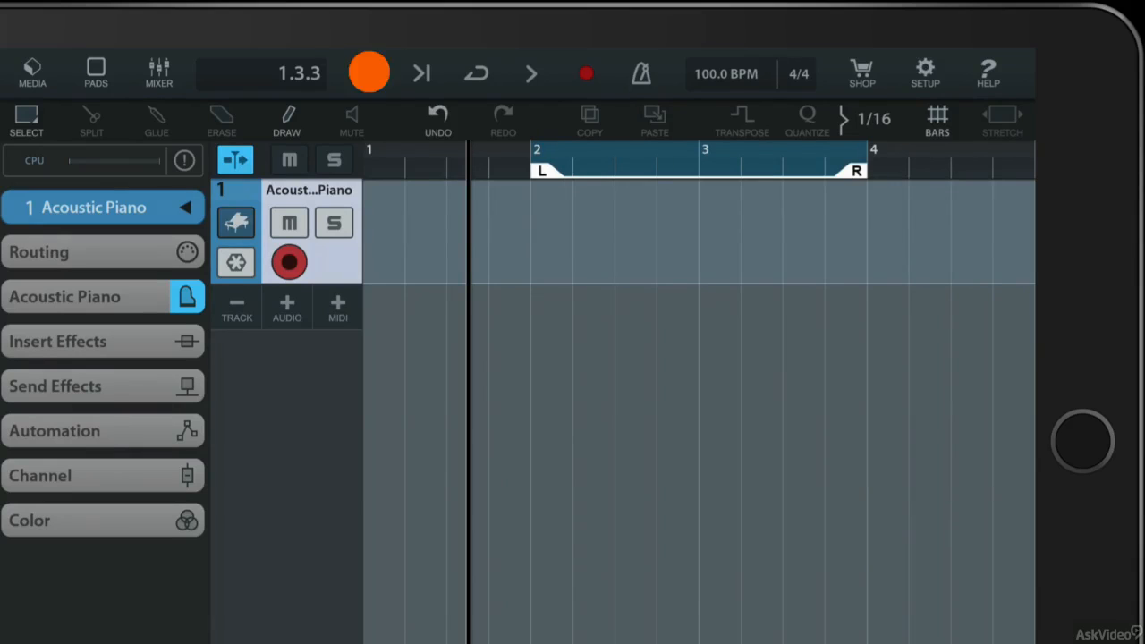
Record a count-in pass over bars 2–4 with the metronome on, then silence the click
left_click(641, 74)
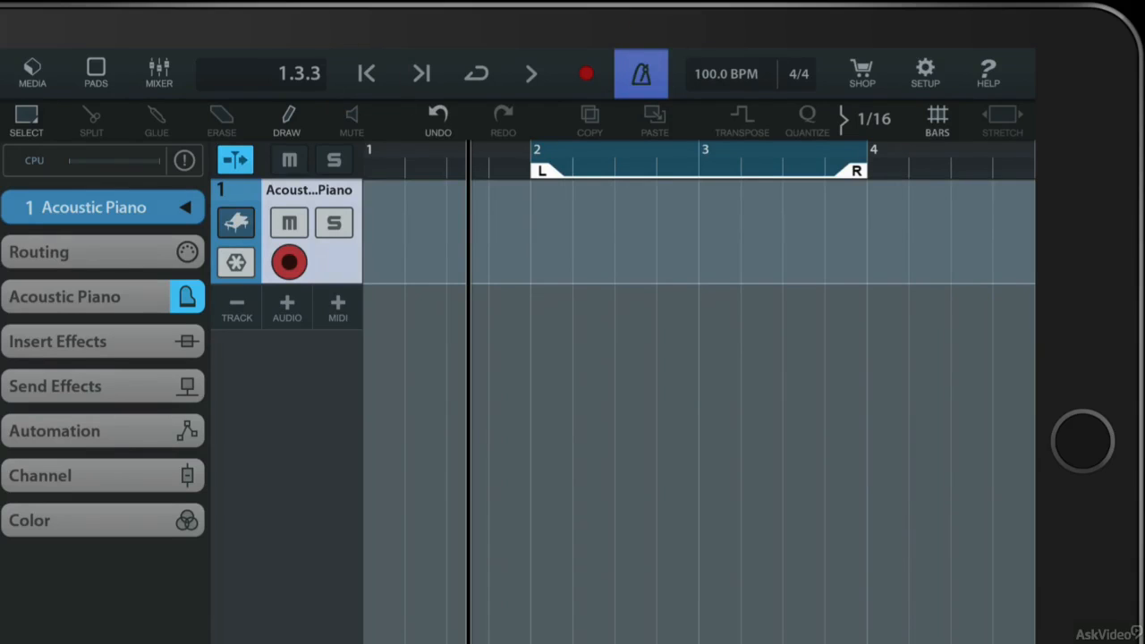
left_click(530, 74)
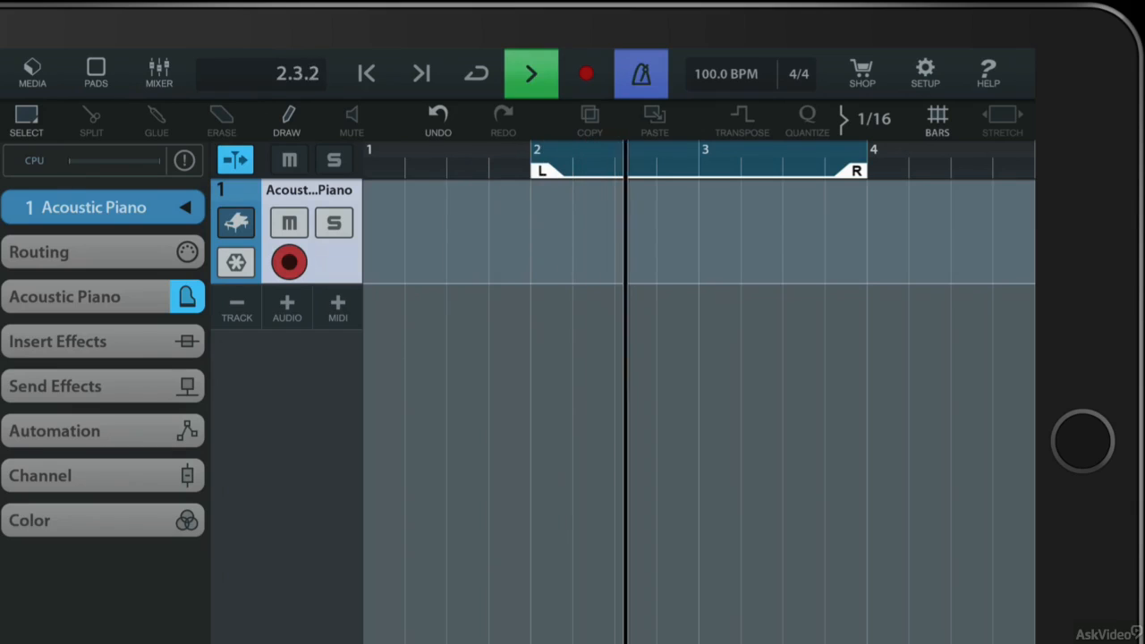
left_click(727, 73)
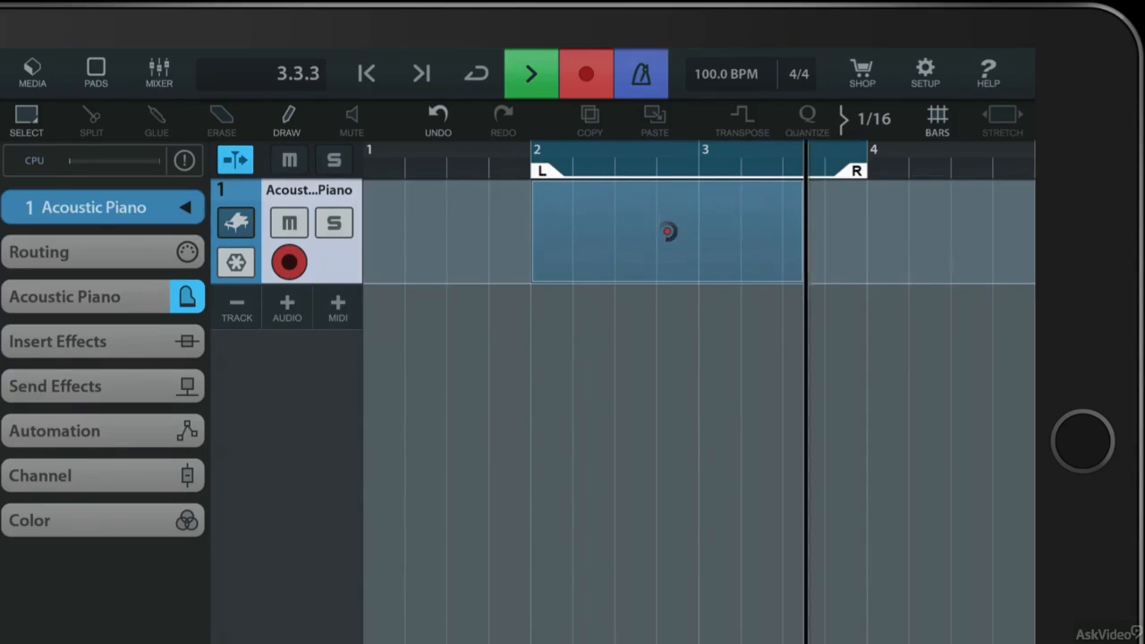
left_click(532, 73)
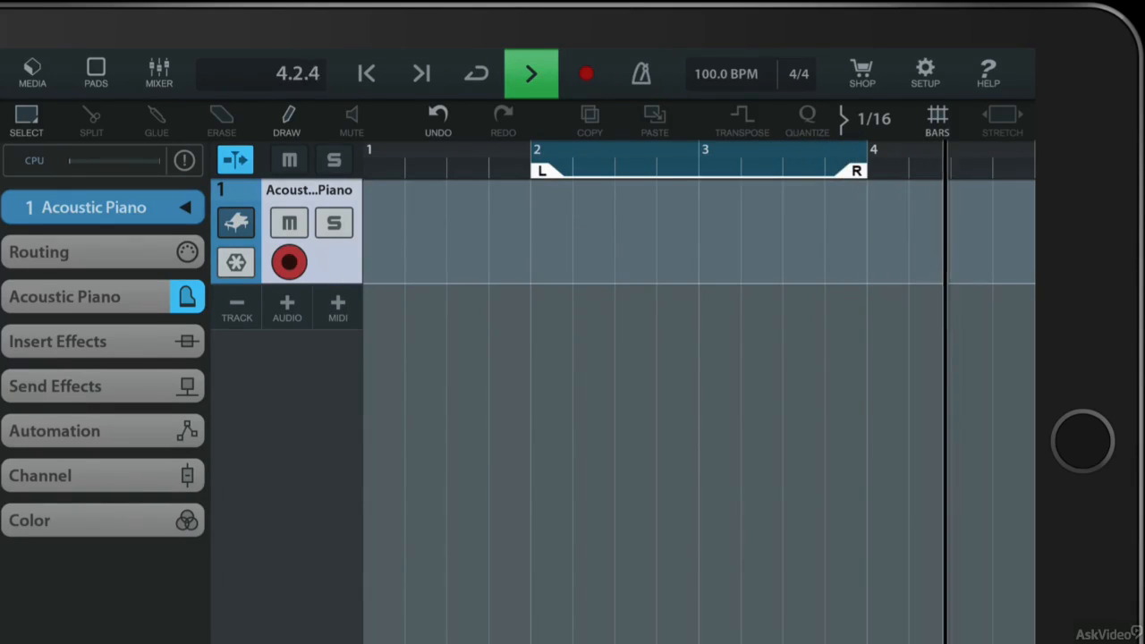